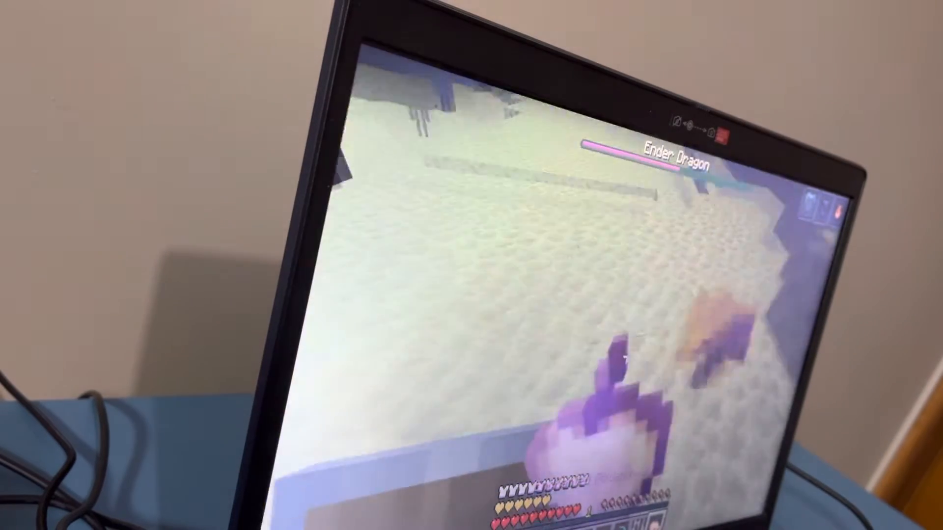
Fight the Ender Dragon down to a sliver of health, then open the inventory.
key("e")
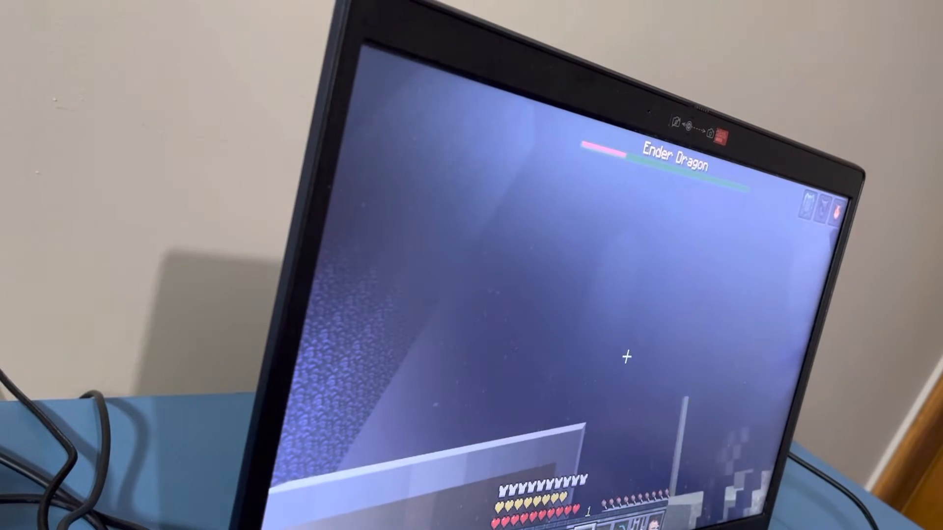
key("e")
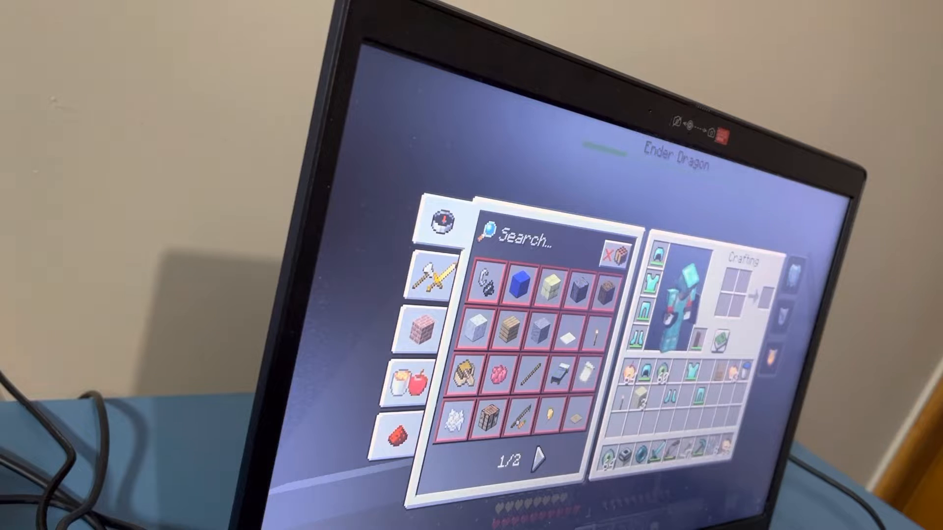
Close the inventory and return to the dragon fight as it ends.
key("Escape")
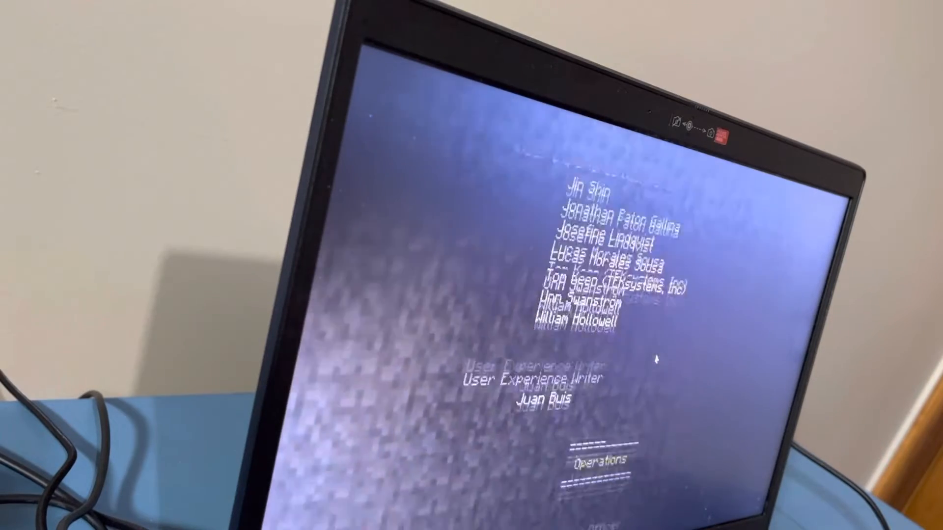
scroll("down", 3)
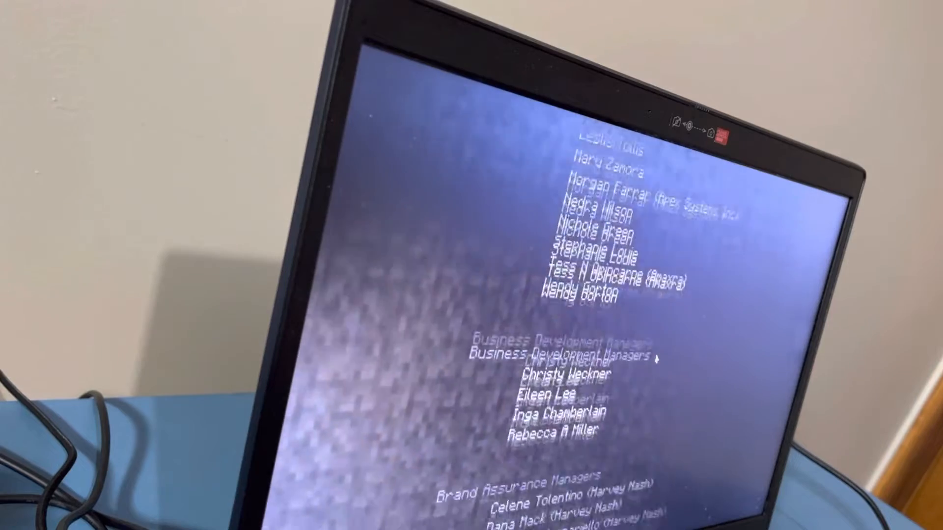
scroll("down", 3)
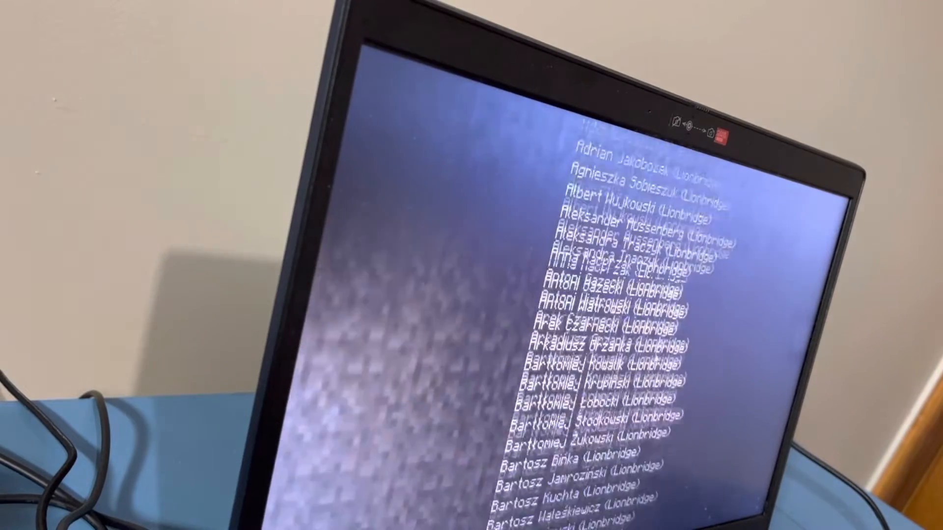
scroll("down", 3)
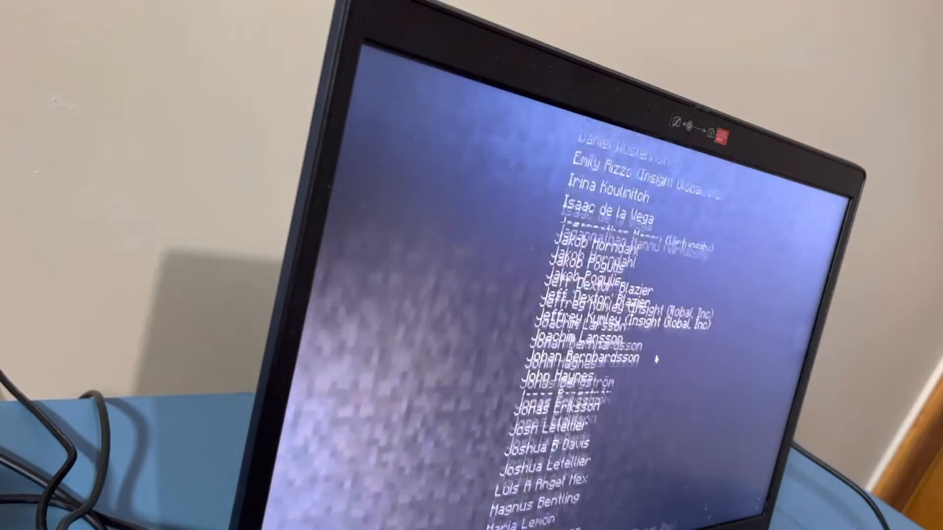
scroll("down", 3)
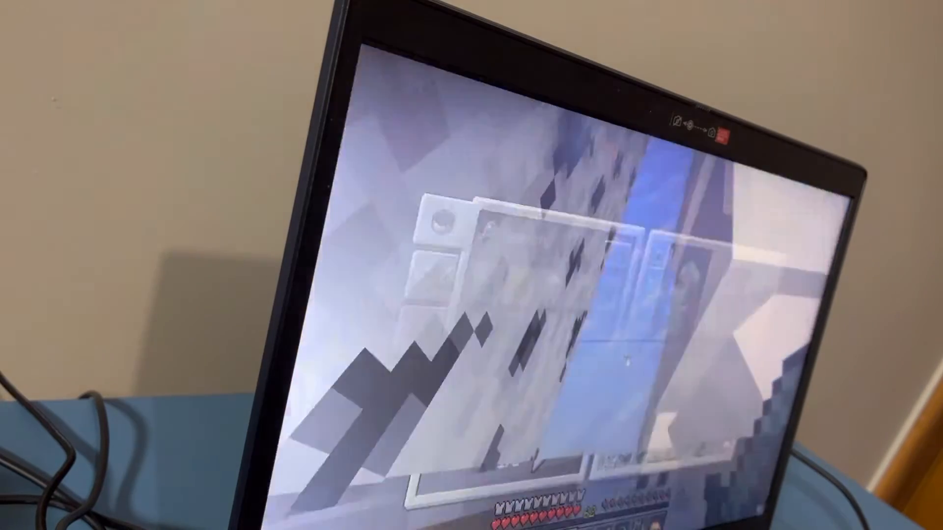
key("e")
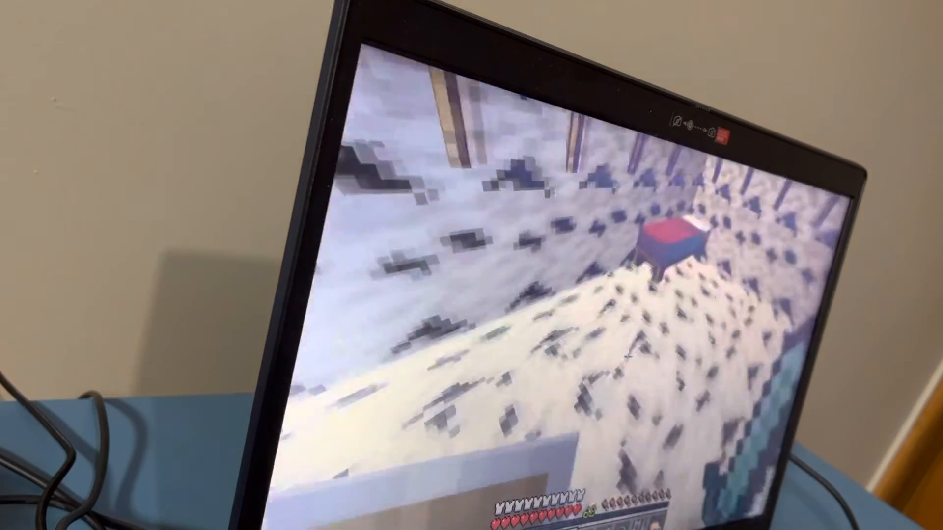
Open the inventory showing the armoured player and carried items.
key("e")
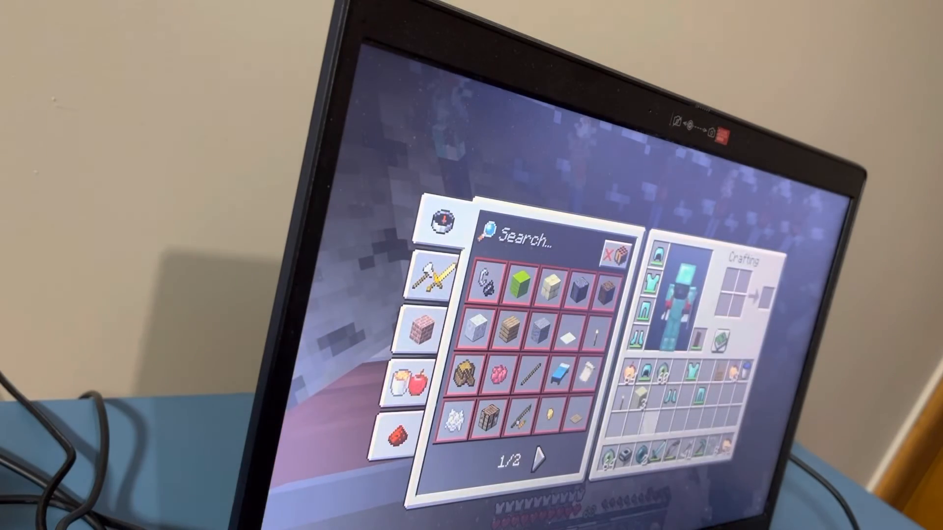